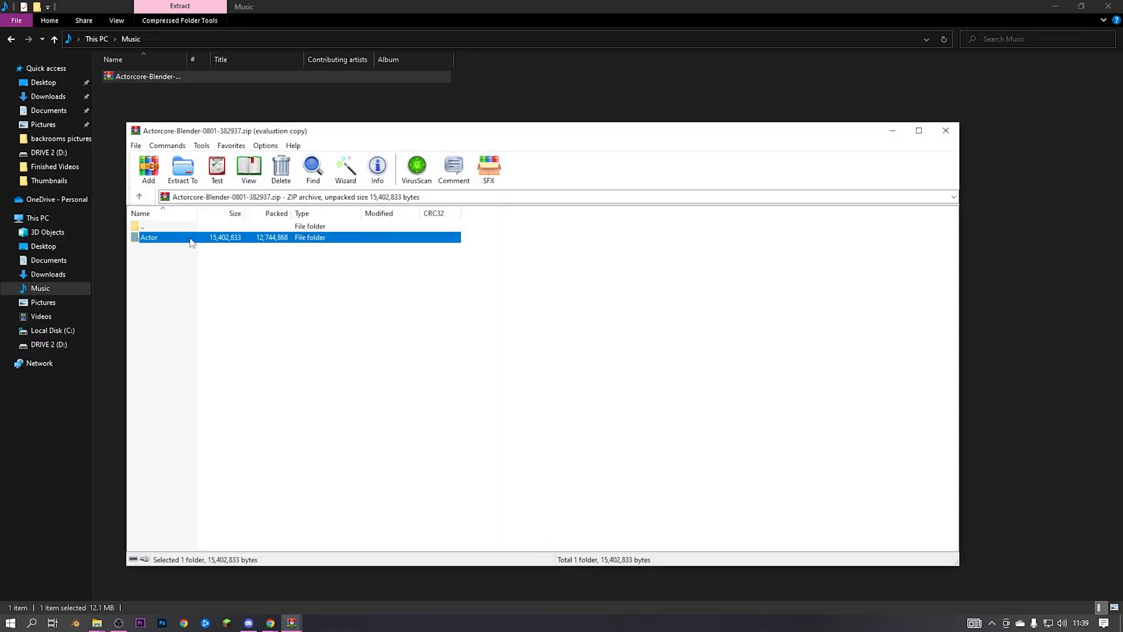
# Enter the Actor folder inside the Actorcore archive in WinRAR.
pyautogui.doubleClick(148, 237)
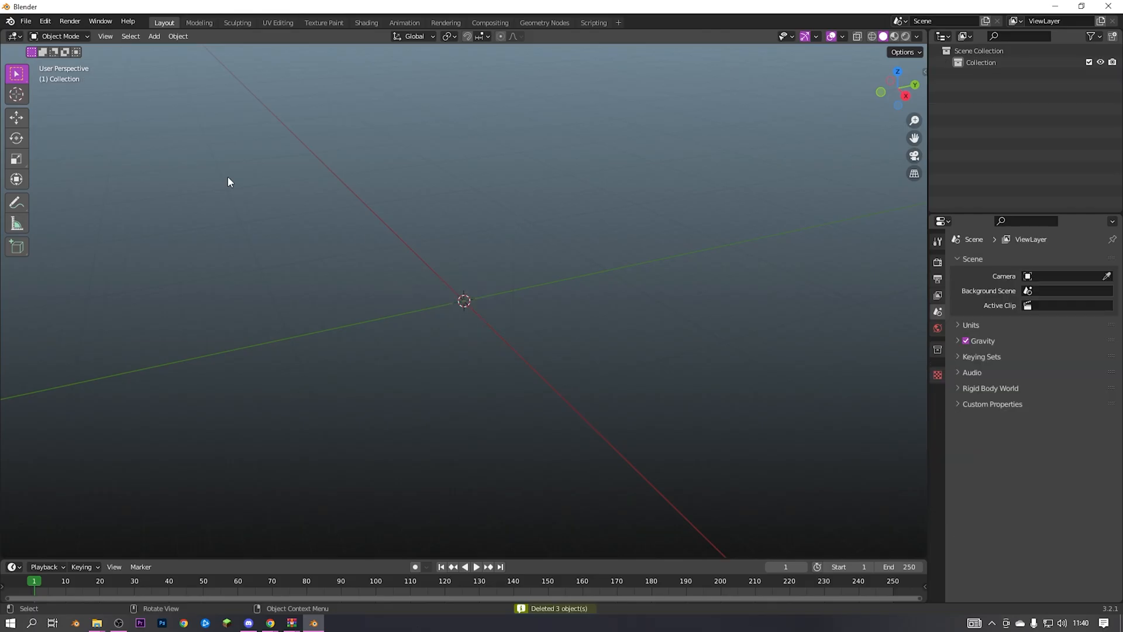
# Import the jacketed character with its root armature, then export it as FBX for Mixamo.
pyautogui.click(25, 21)
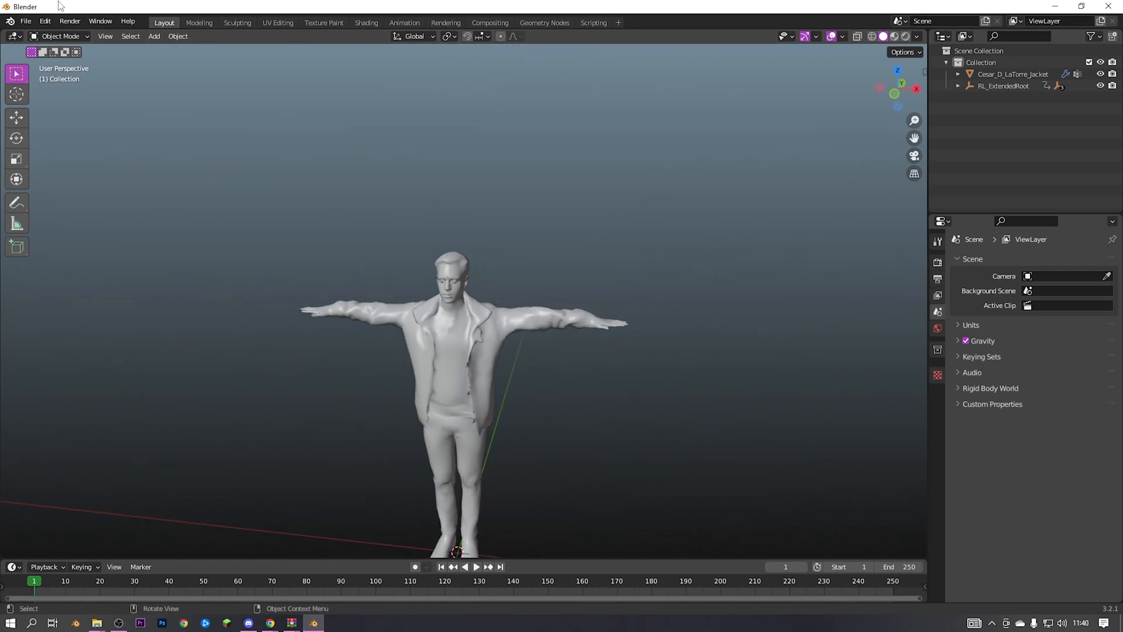
pyautogui.click(25, 21)
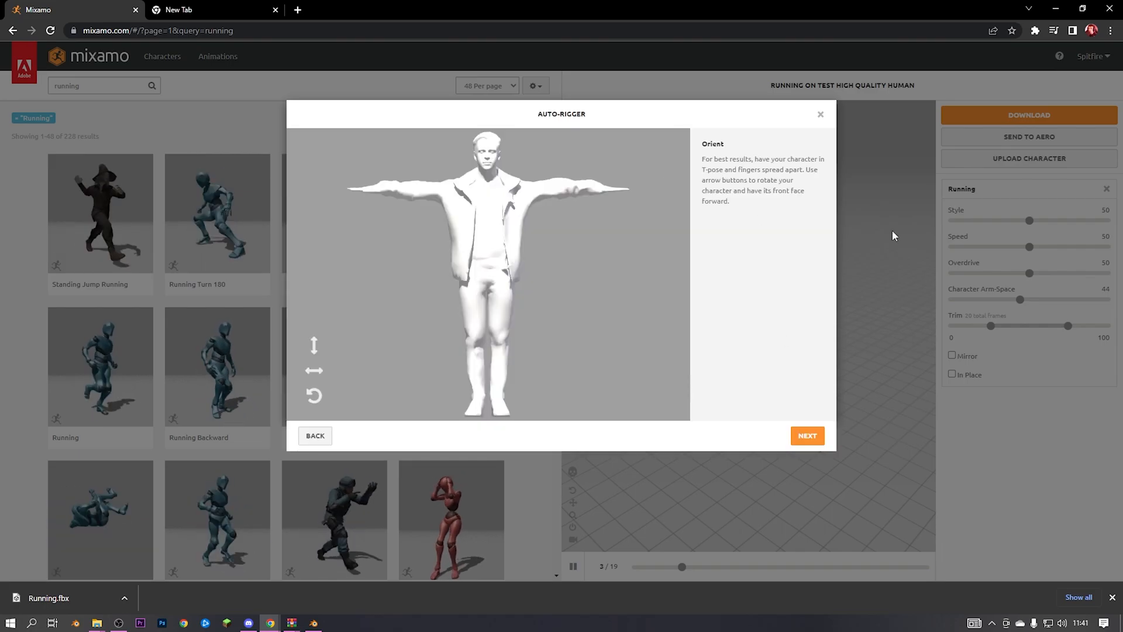
# Accept orientation, place chin, wrist, elbow, knee and groin markers, and confirm the auto-rig.
pyautogui.click(806, 435)
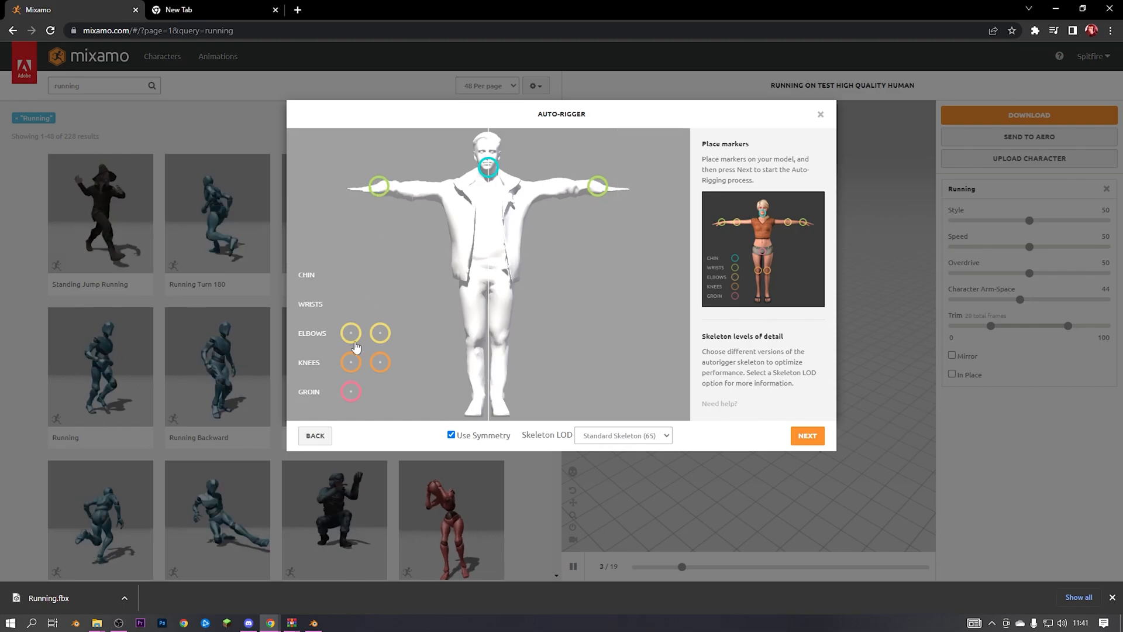
pyautogui.click(808, 435)
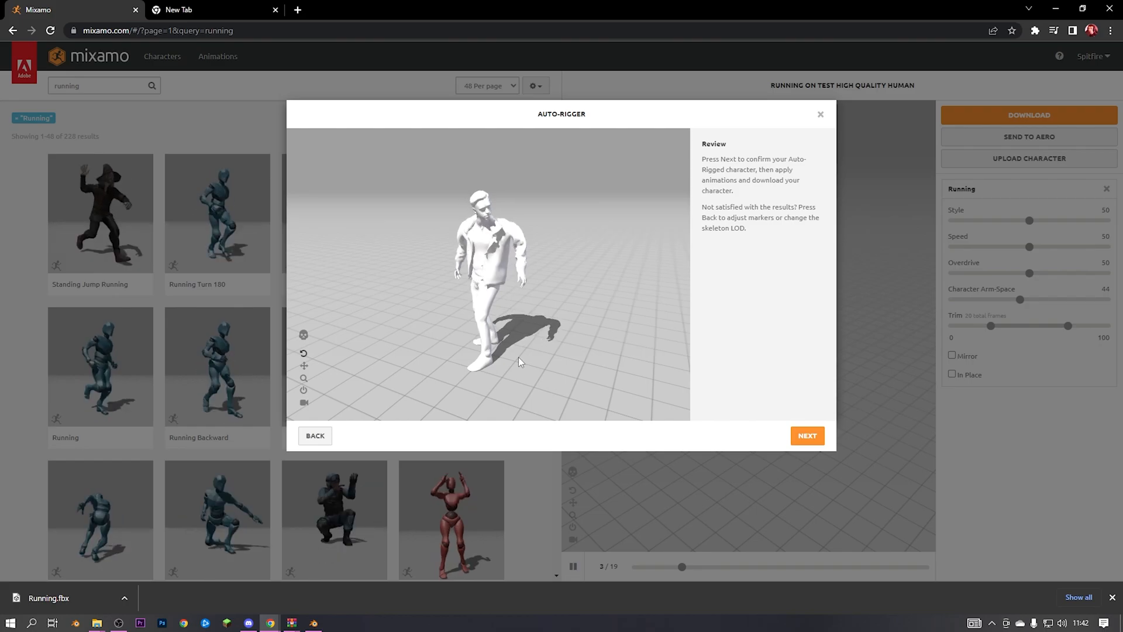
pyautogui.click(806, 435)
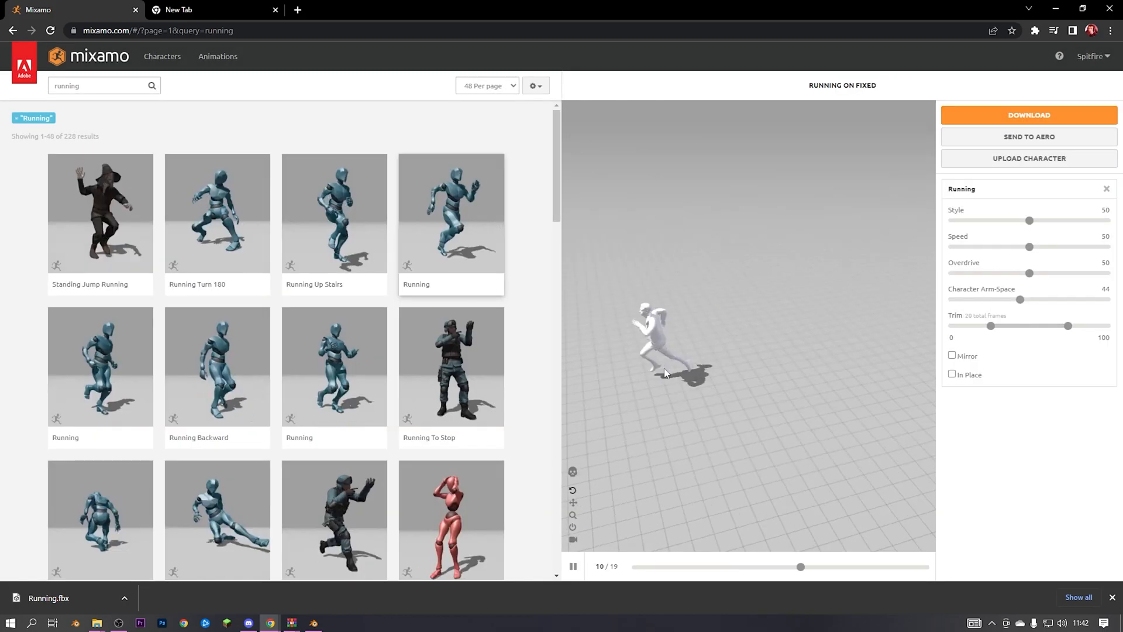